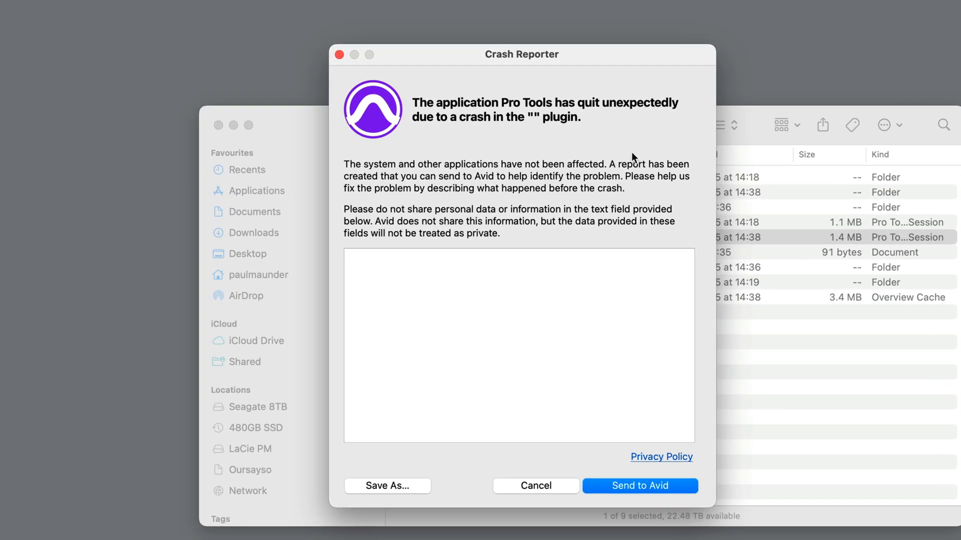
mouse_move(452, 128)
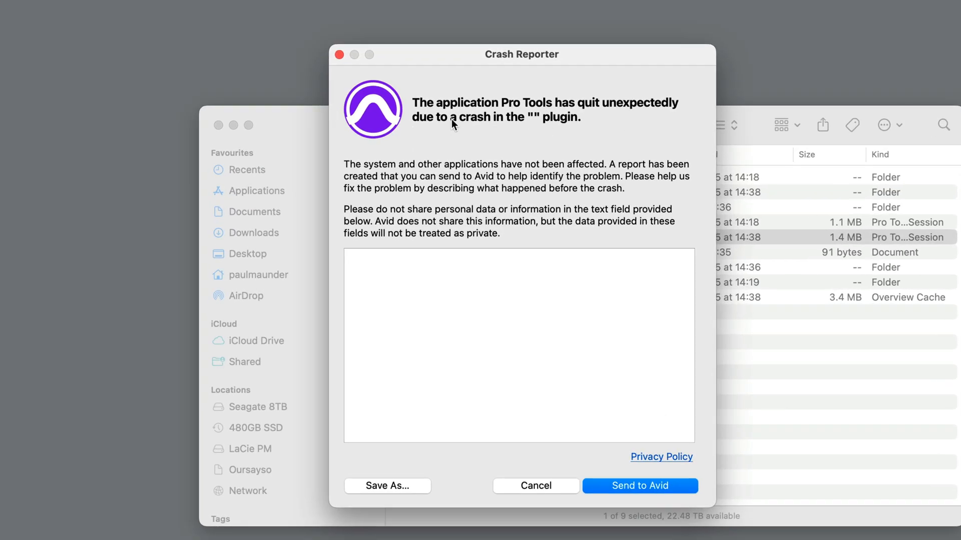
mouse_move(544, 132)
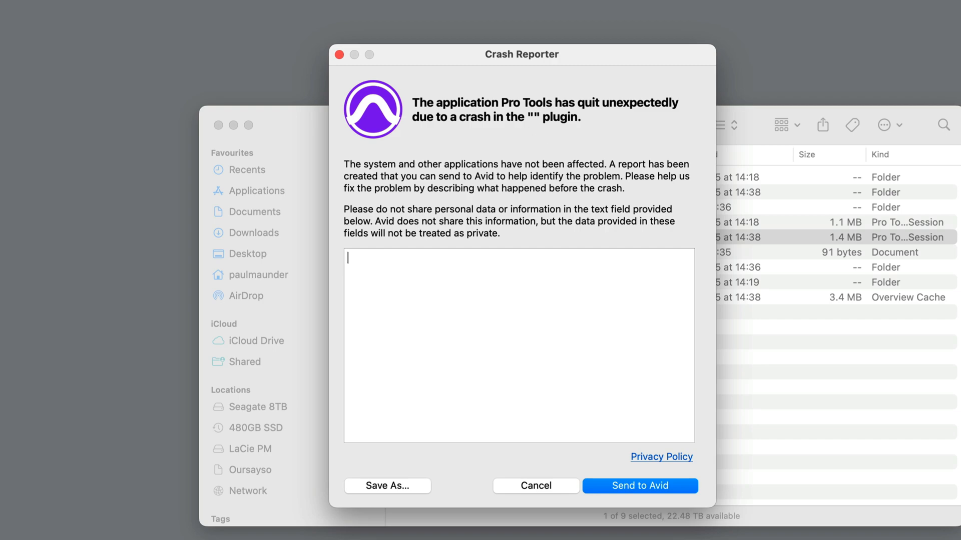
mouse_move(787, 398)
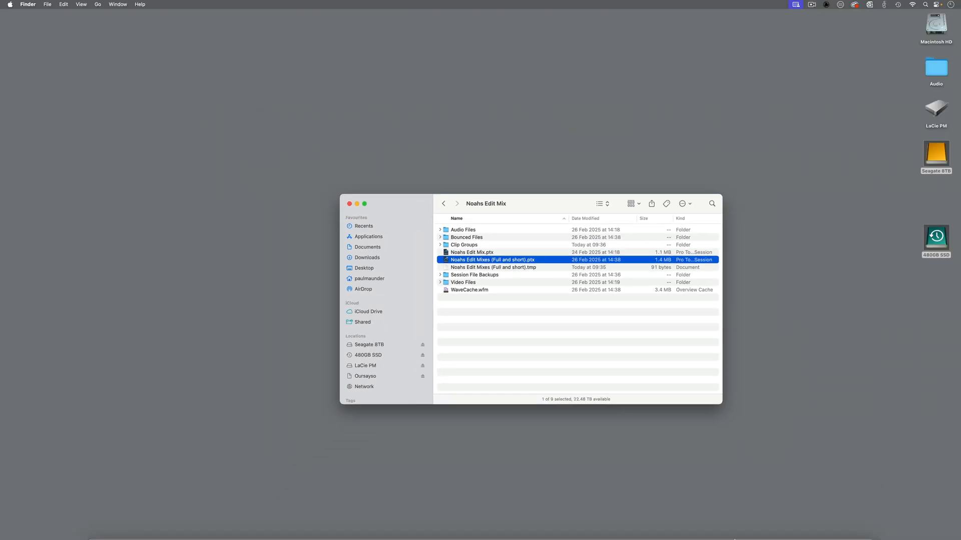
Step: Reopen the Noahs Edit Mixes (Full and short) session, declining the detailed missing-inputs report
double_click(492, 260)
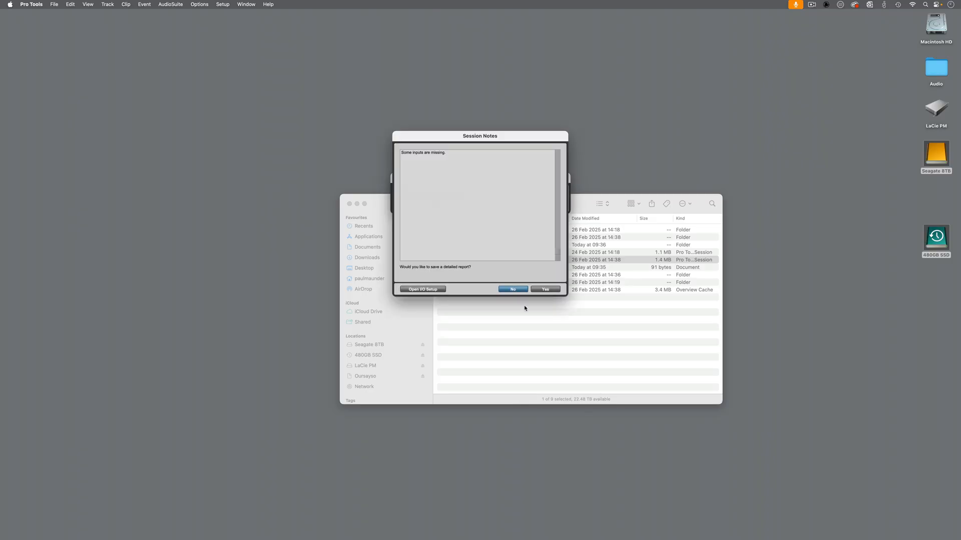
click(512, 289)
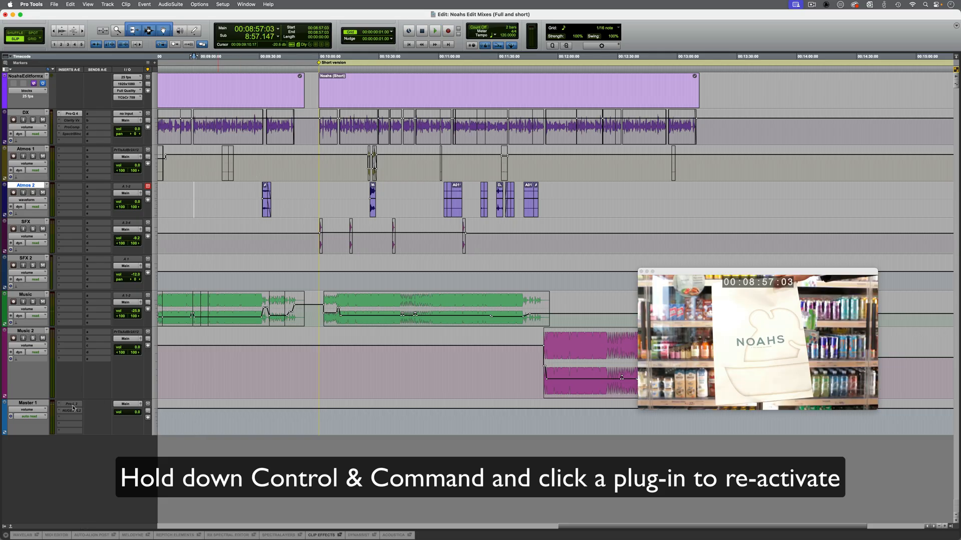
Step: Reactivate the inactive Master track insert plug-ins one by one until Pro Tools crashes
click(70, 412)
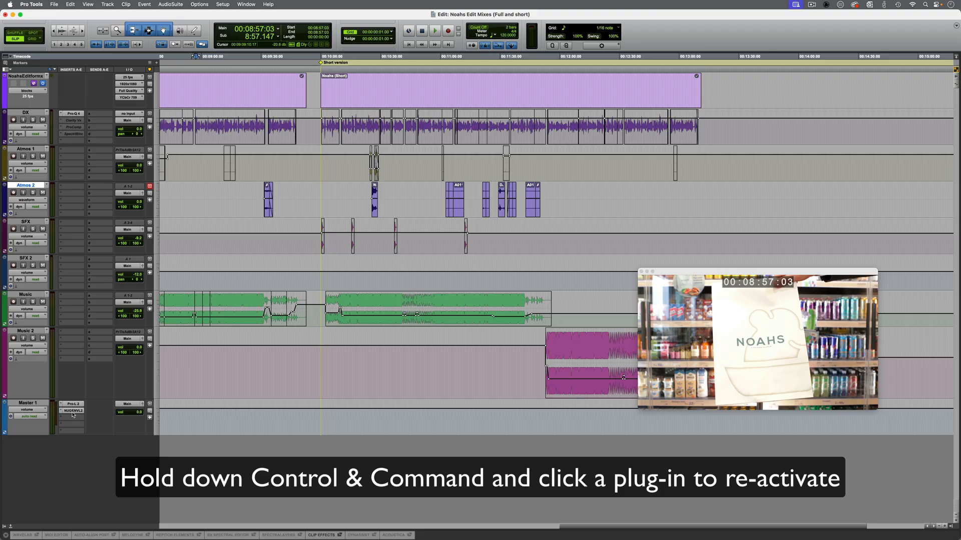
click(432, 31)
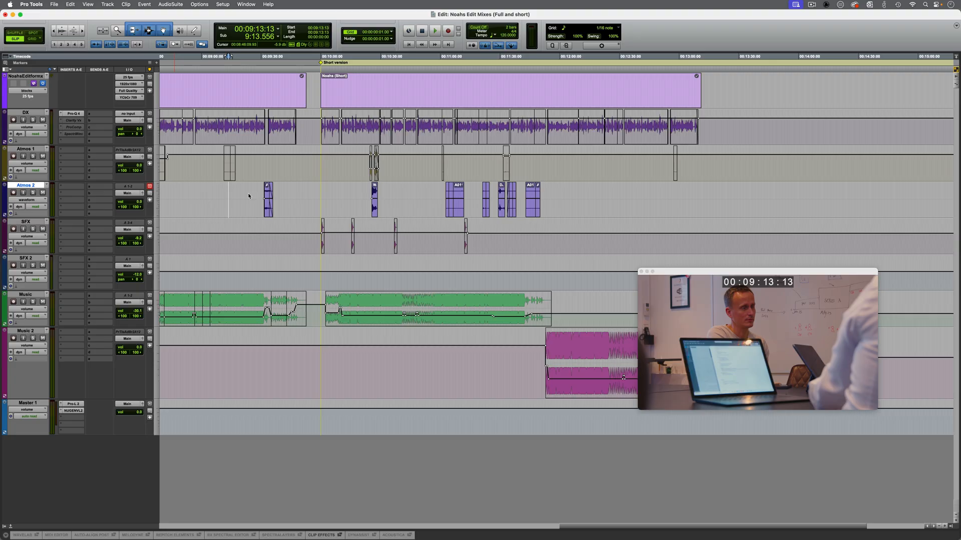
click(433, 31)
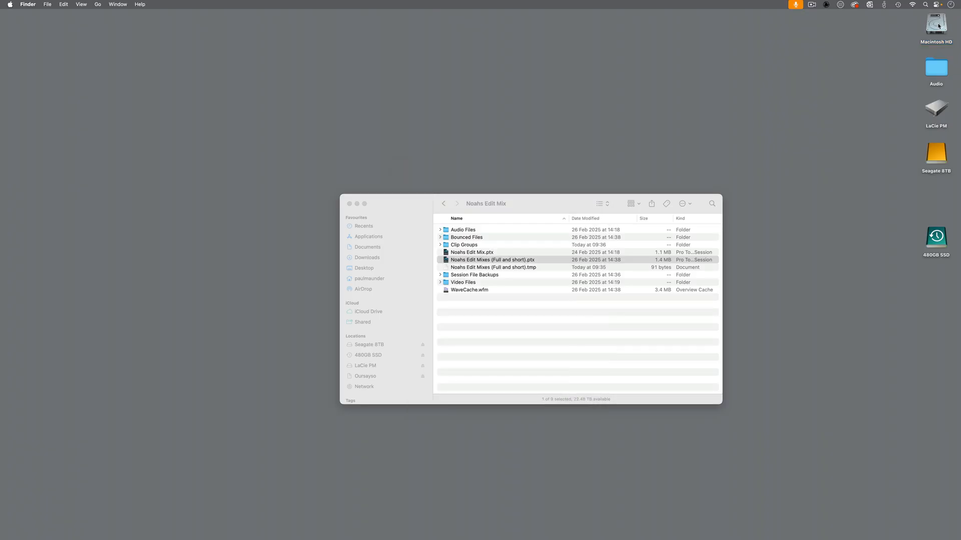
Step: Navigate from Macintosh HD through Library, Application Support, Avid and Audio into the Plug-Ins folder
click(932, 25)
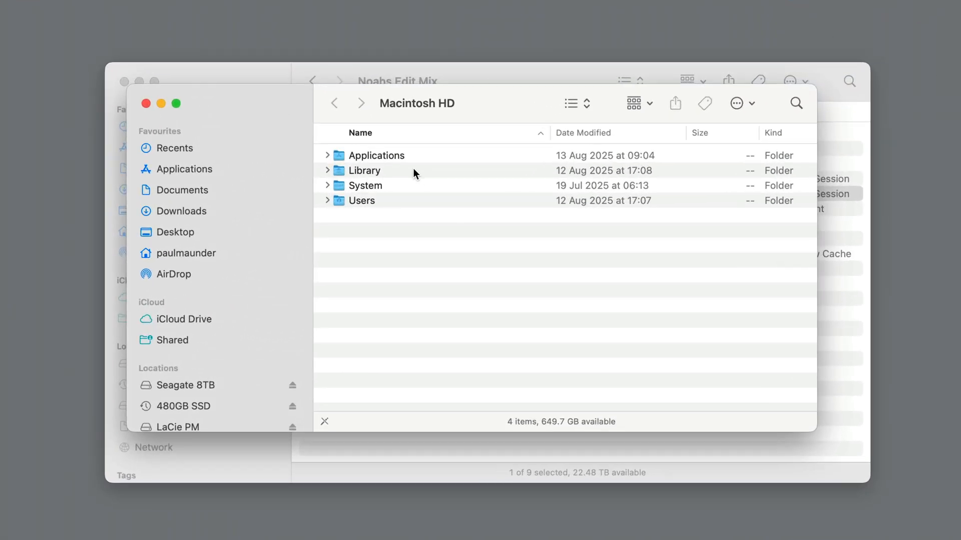
double_click(365, 170)
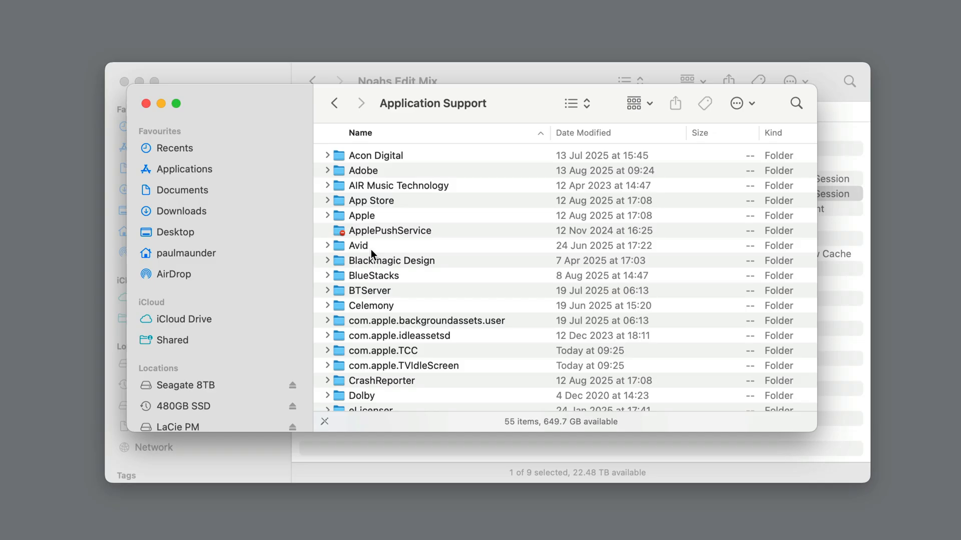
double_click(359, 247)
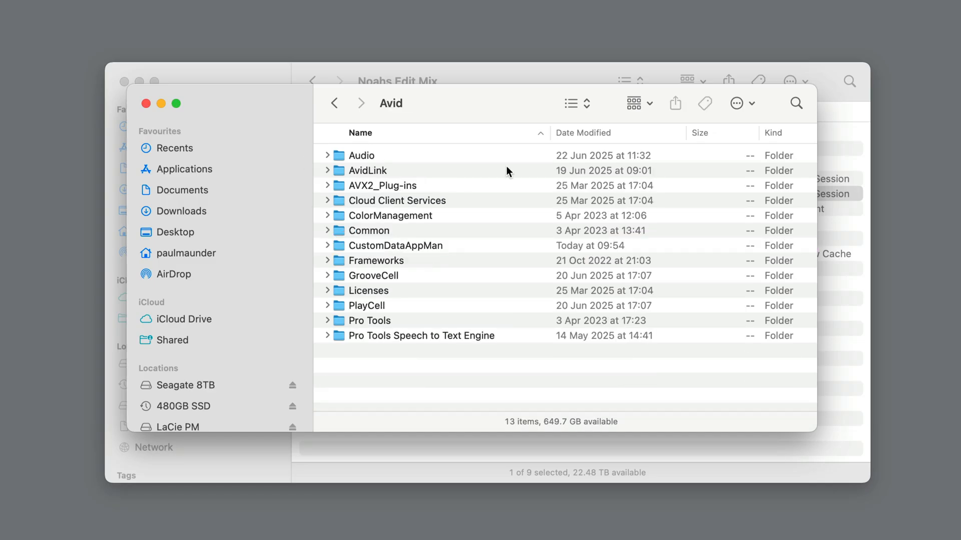
double_click(361, 155)
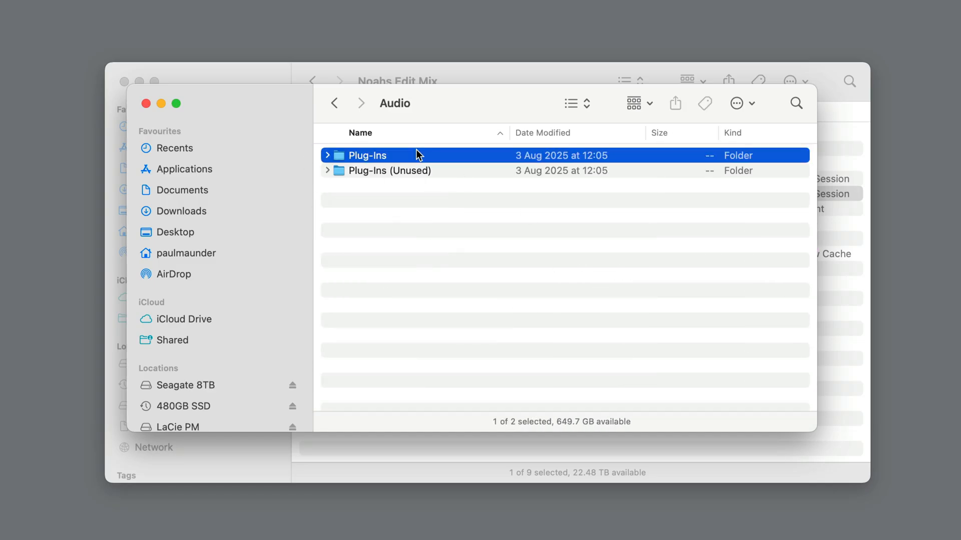
double_click(374, 156)
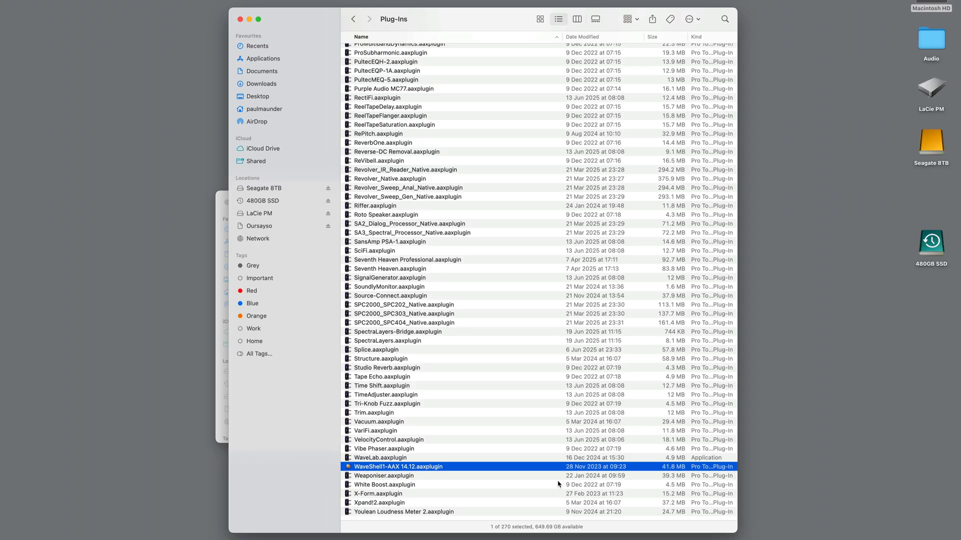
mouse_move(543, 499)
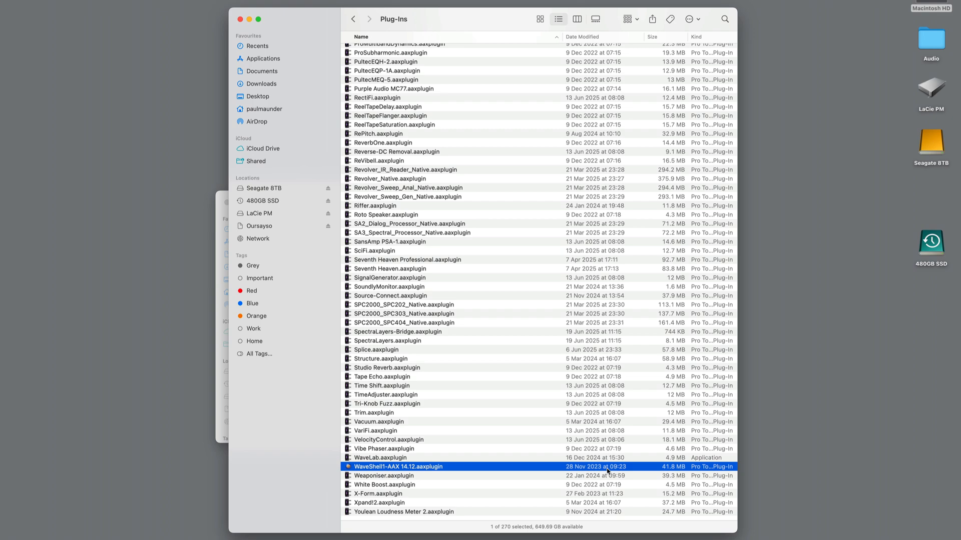
mouse_move(577, 486)
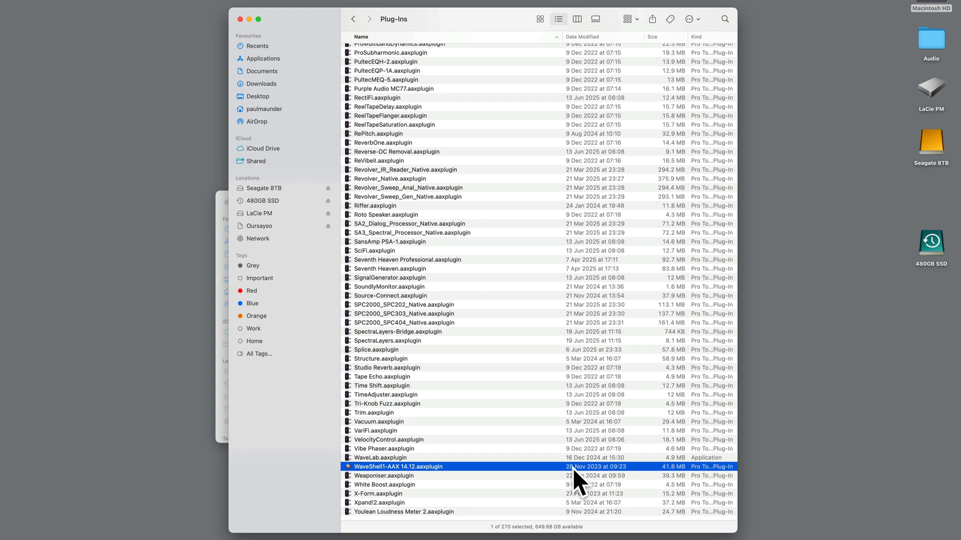
mouse_move(515, 425)
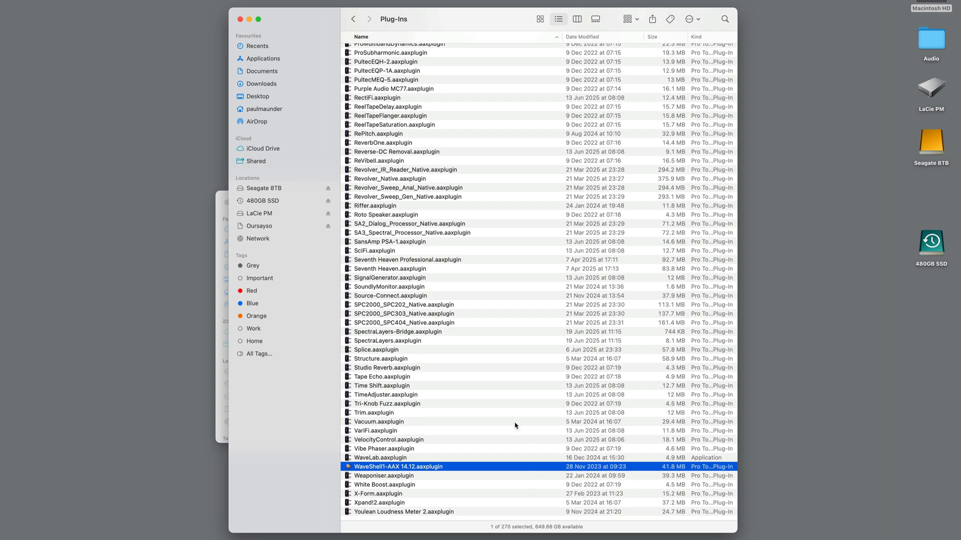
mouse_move(513, 510)
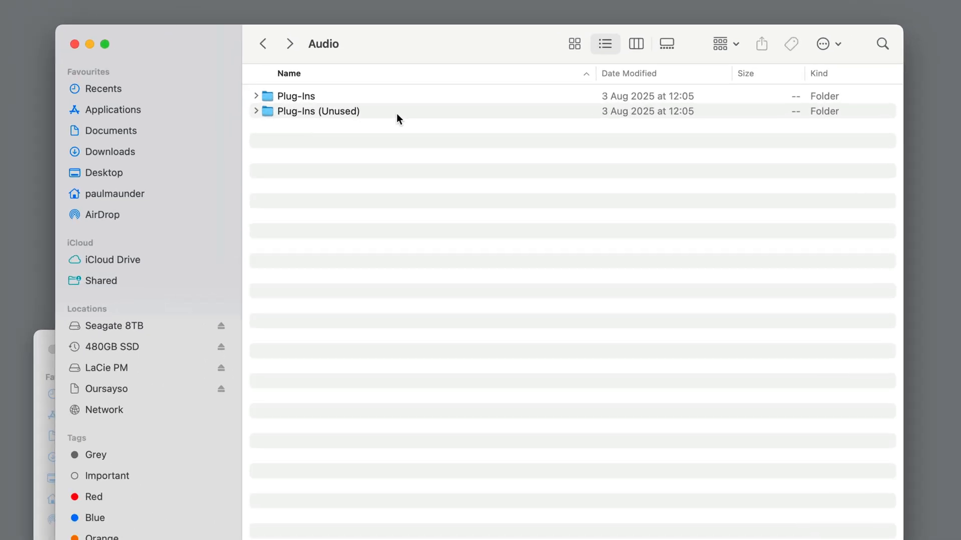
mouse_move(555, 136)
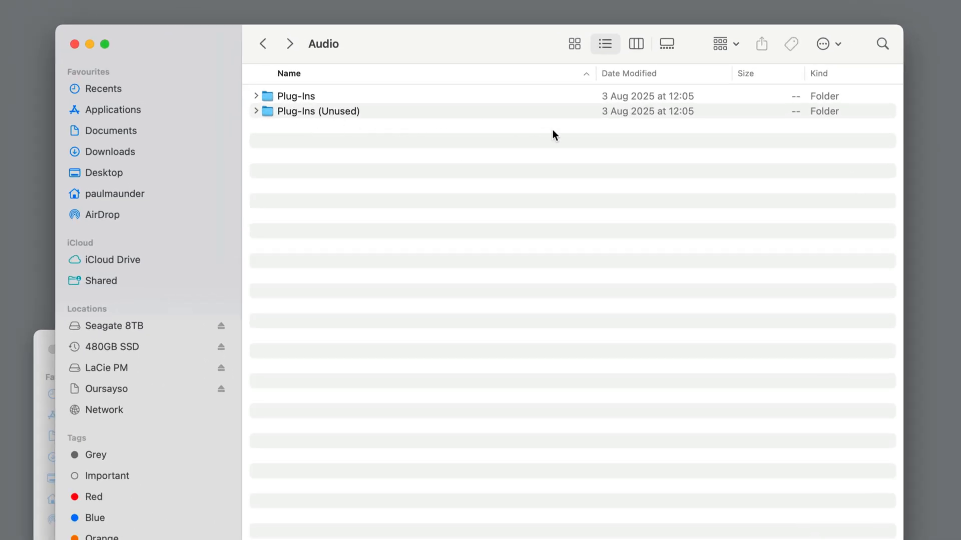
mouse_move(497, 206)
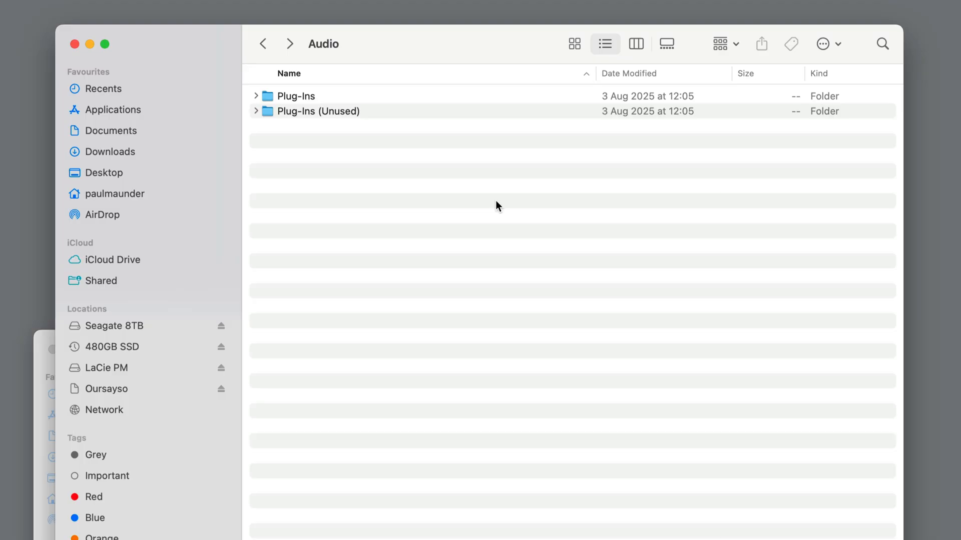
mouse_move(628, 345)
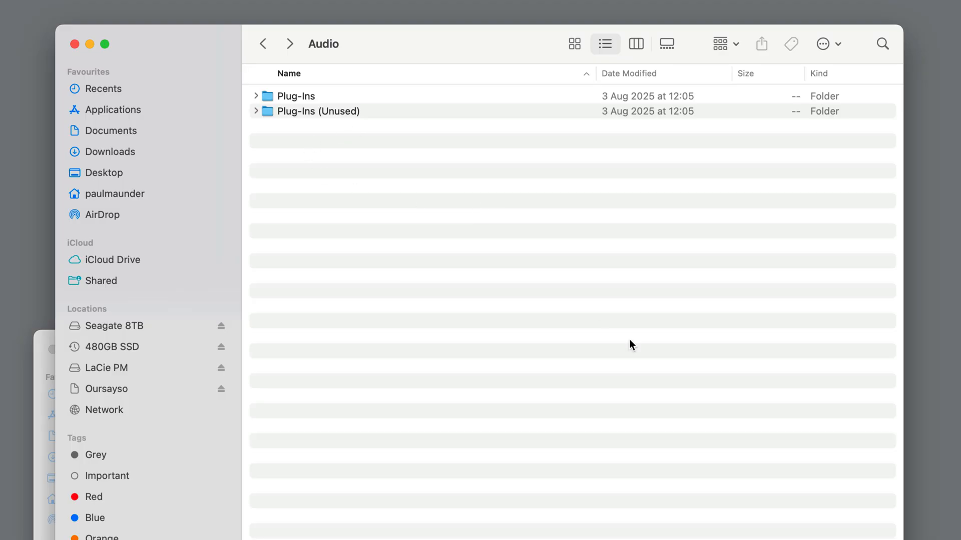